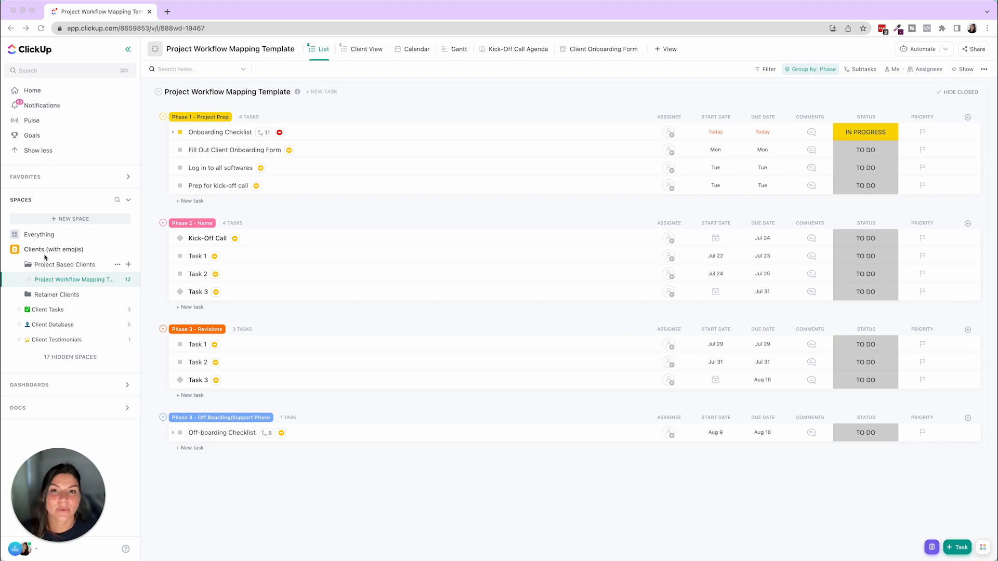
mouse_move(448, 216)
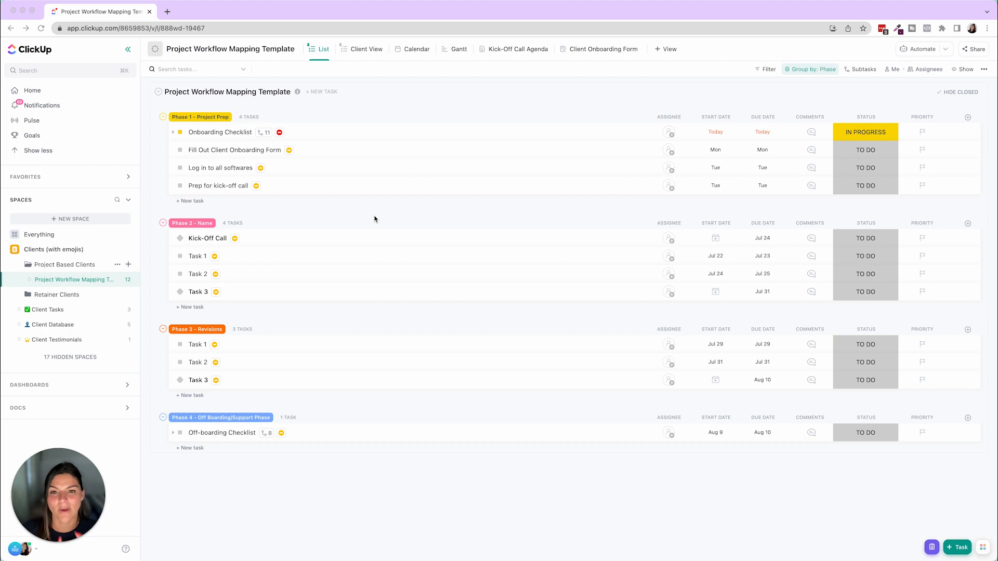
mouse_move(50, 284)
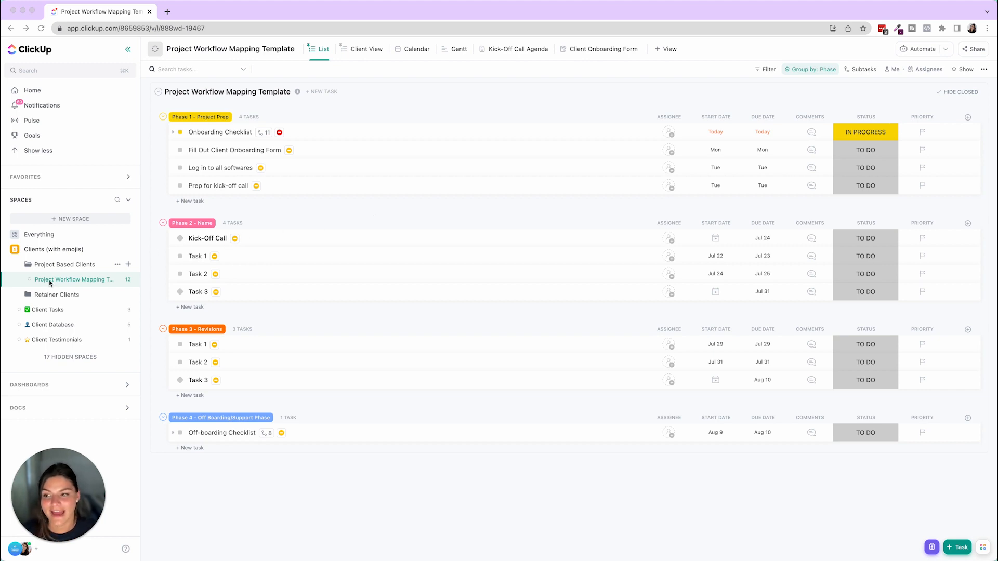
mouse_move(53, 286)
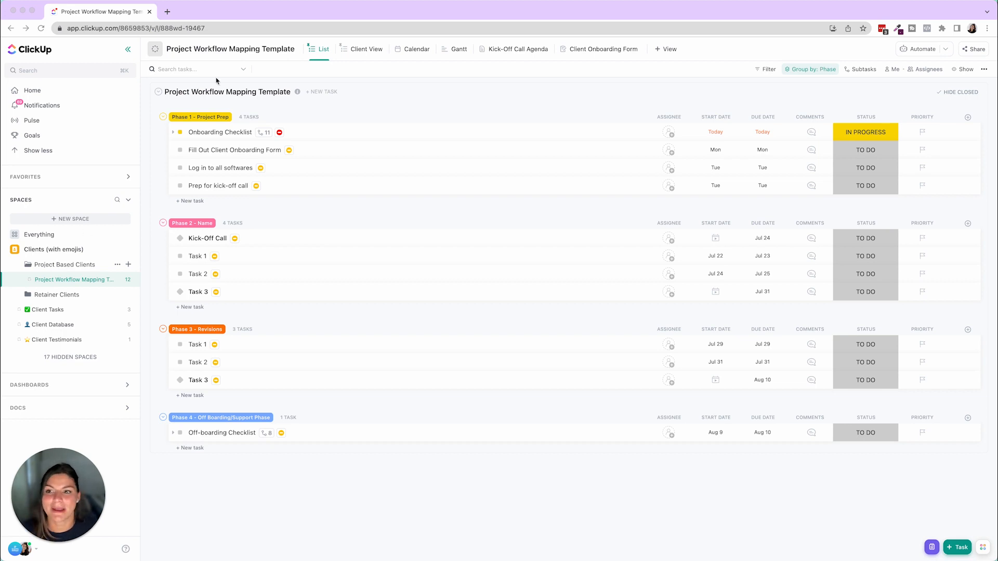
mouse_move(334, 291)
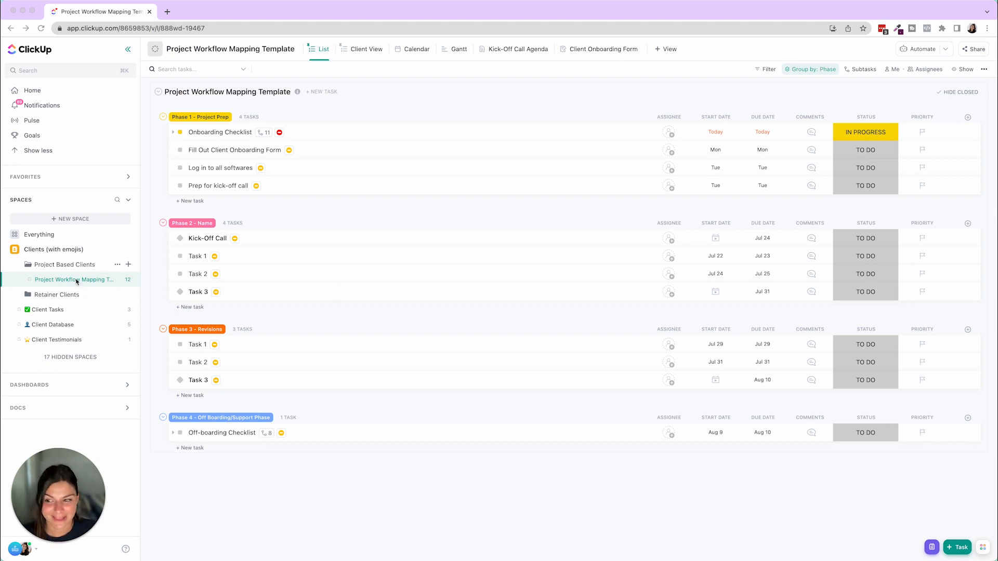
mouse_move(328, 209)
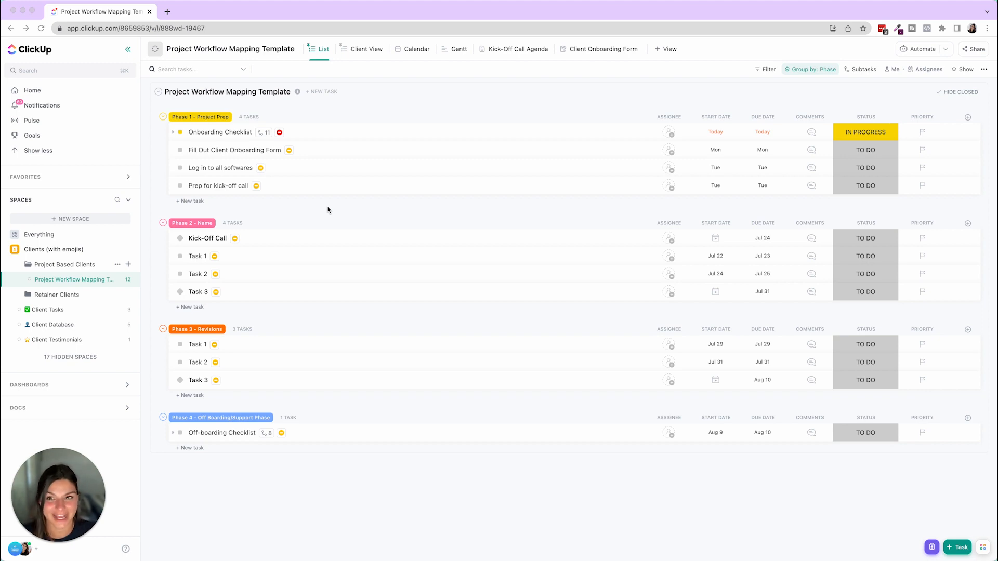
mouse_move(358, 162)
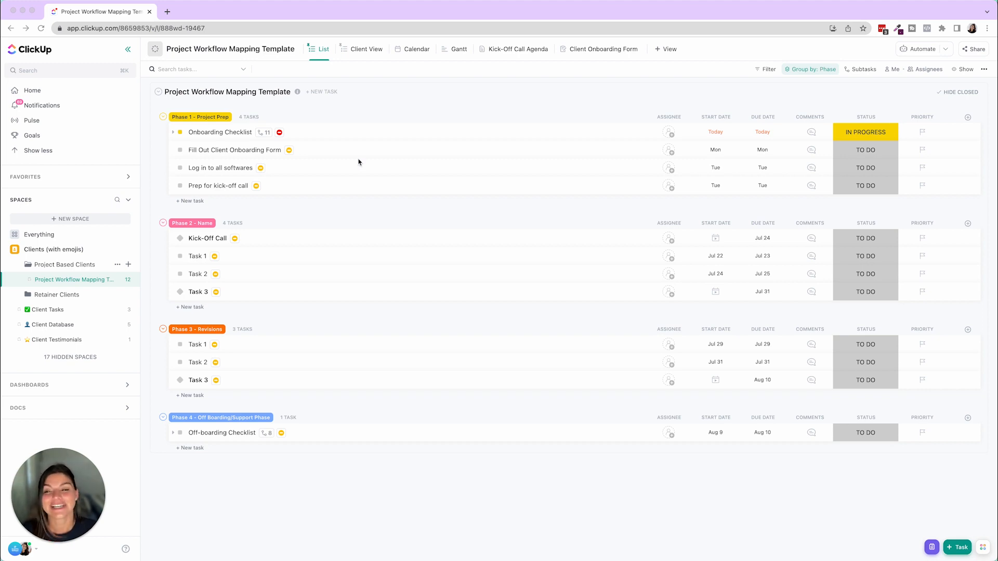
mouse_move(321, 54)
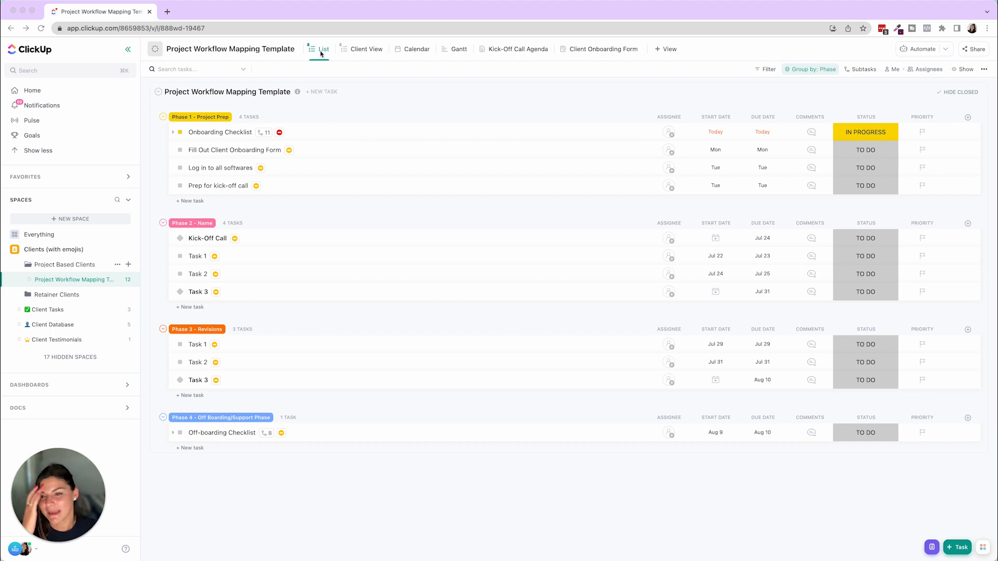
mouse_move(222, 126)
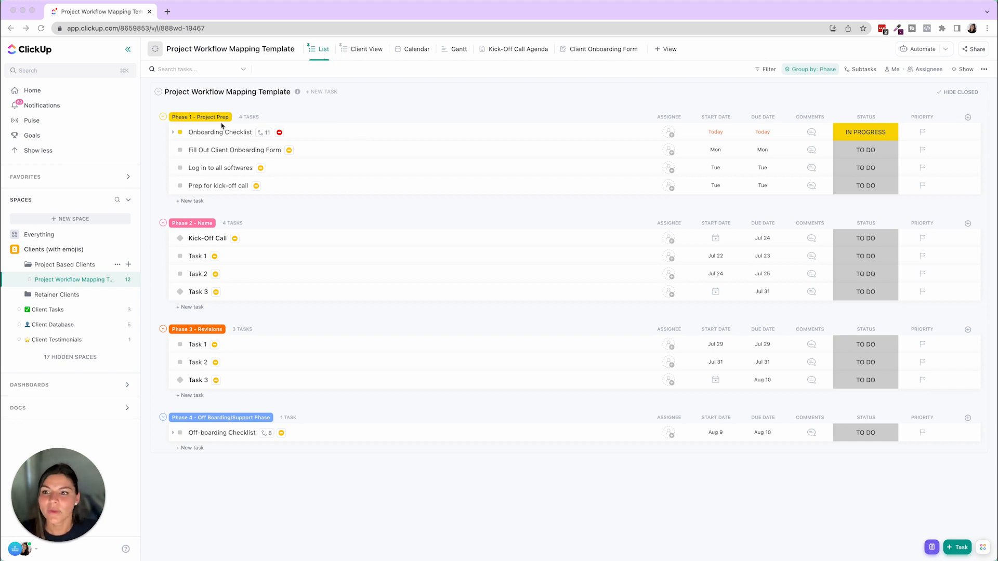
mouse_move(553, 116)
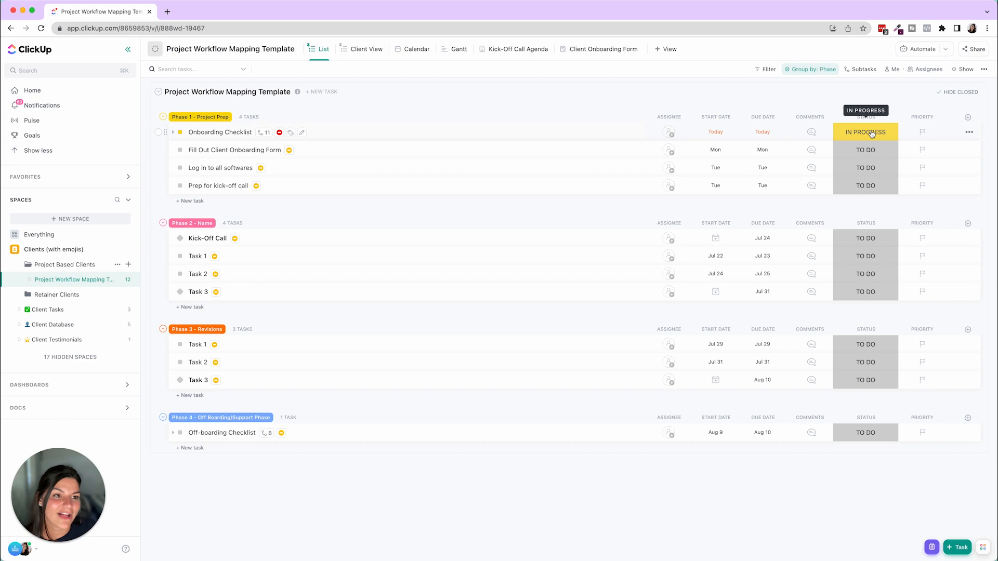
Open the template's Onboarding Checklist task.
left_click(865, 132)
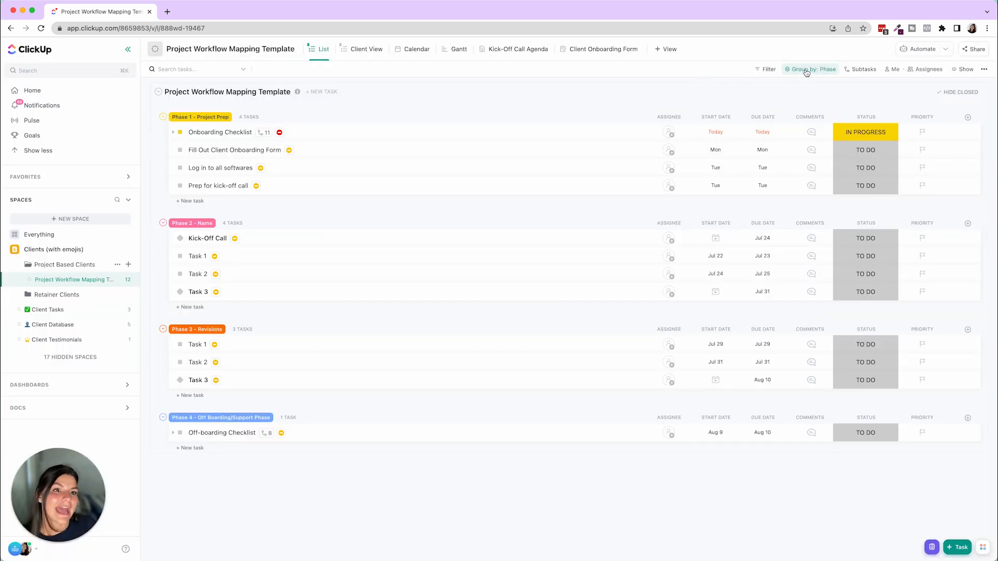
left_click(813, 68)
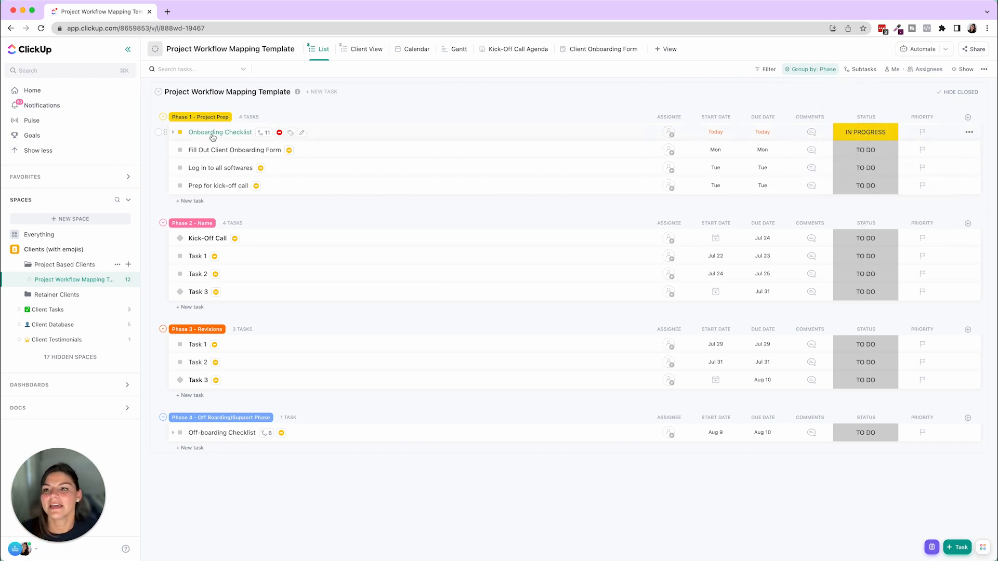
left_click(220, 131)
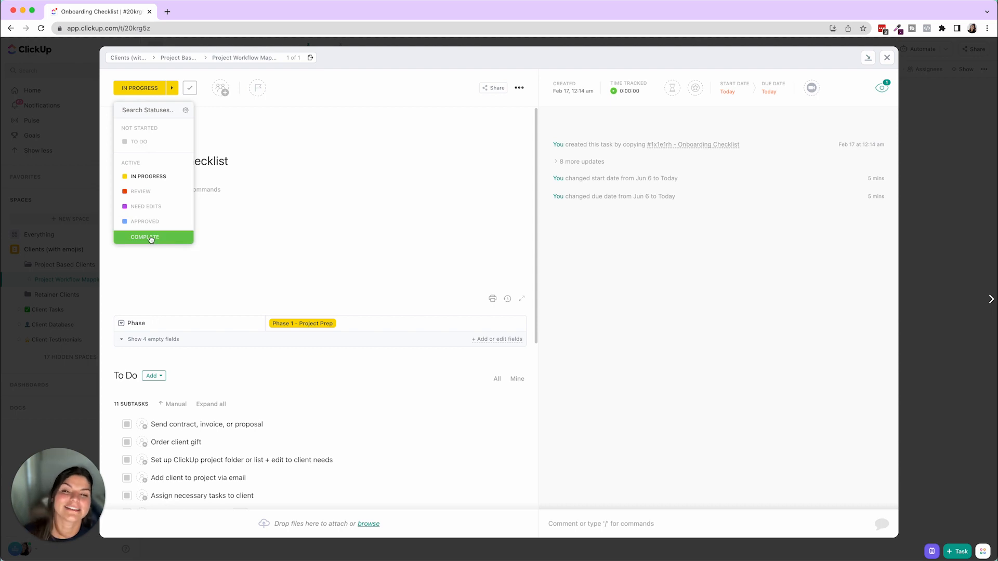
mouse_move(437, 229)
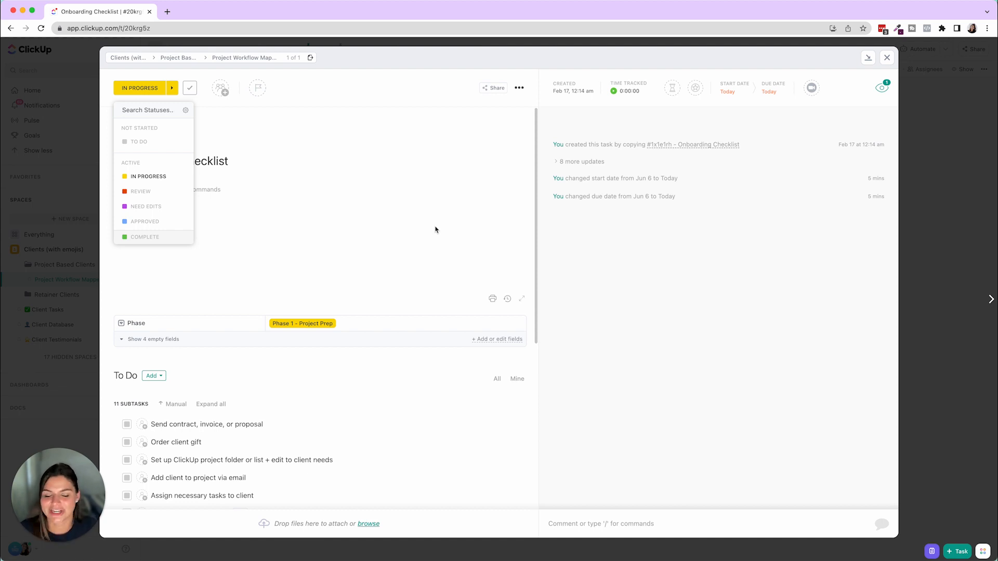
mouse_move(599, 249)
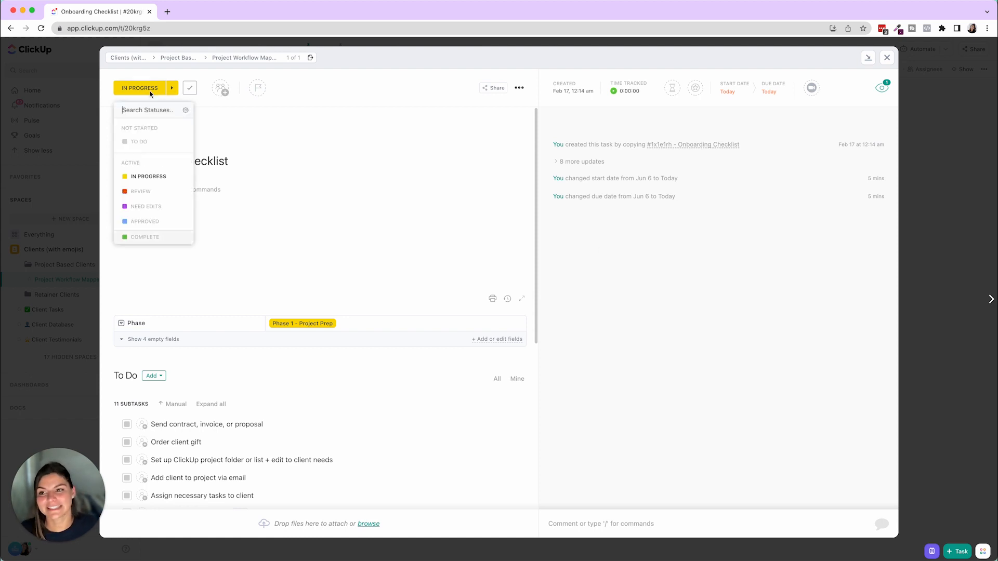
mouse_move(140, 192)
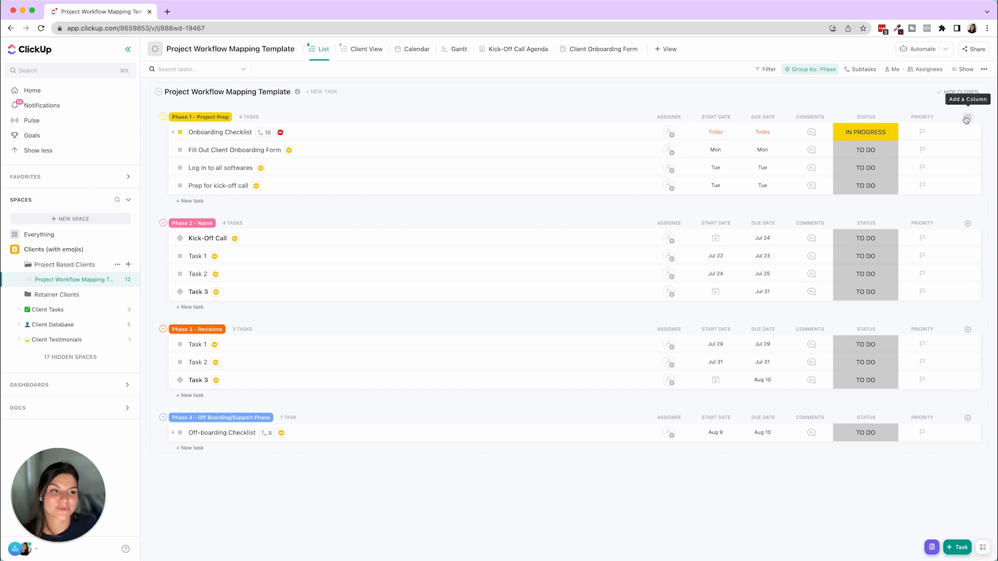
left_click(967, 119)
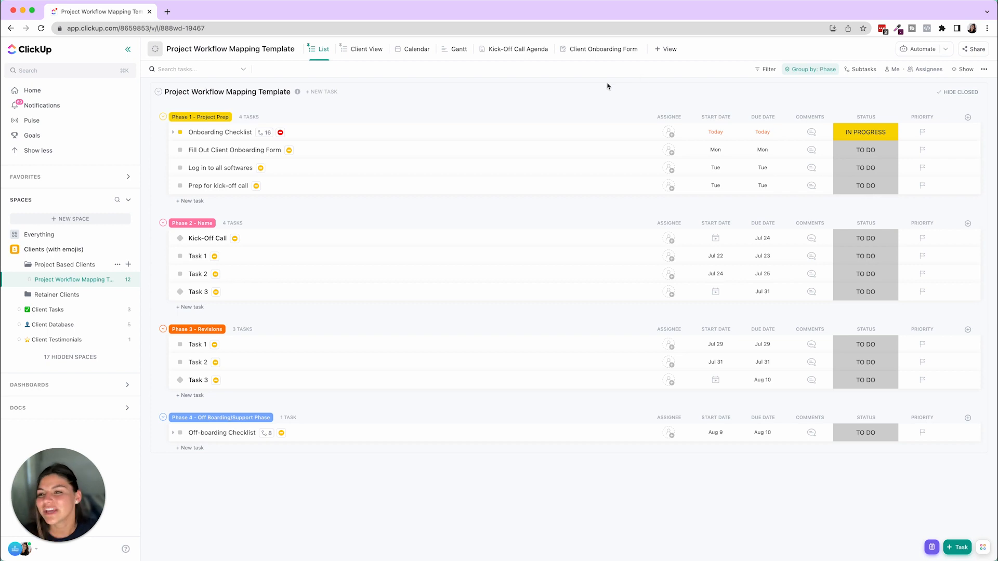
mouse_move(377, 49)
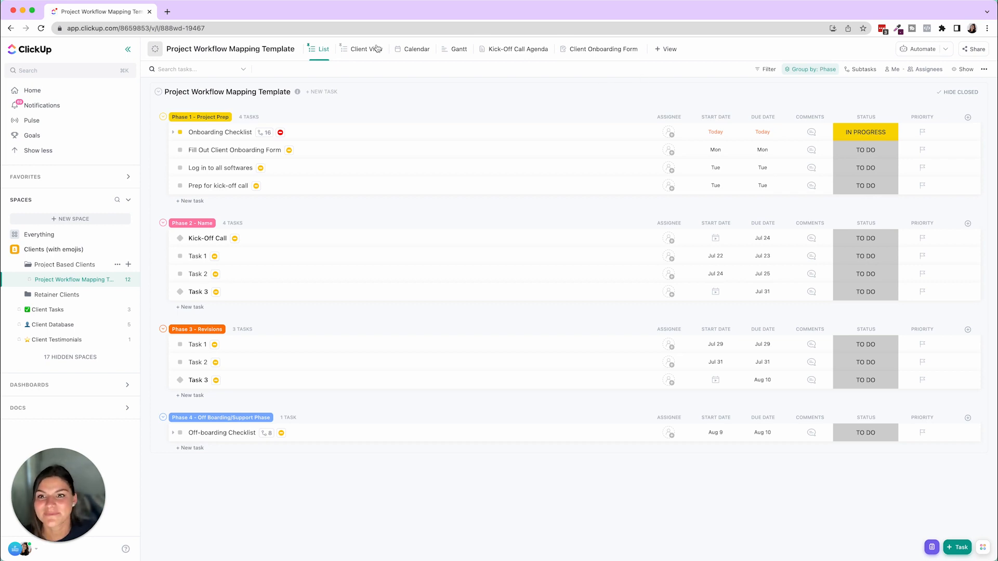
Switch to the shared Client View, check the column options, then show the July 2022 calendar.
left_click(362, 48)
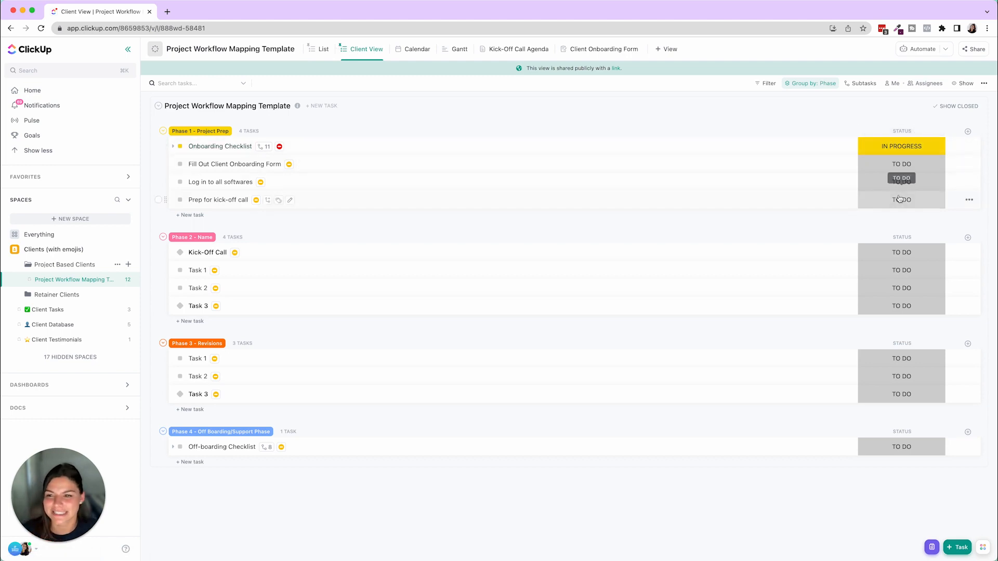
left_click(967, 132)
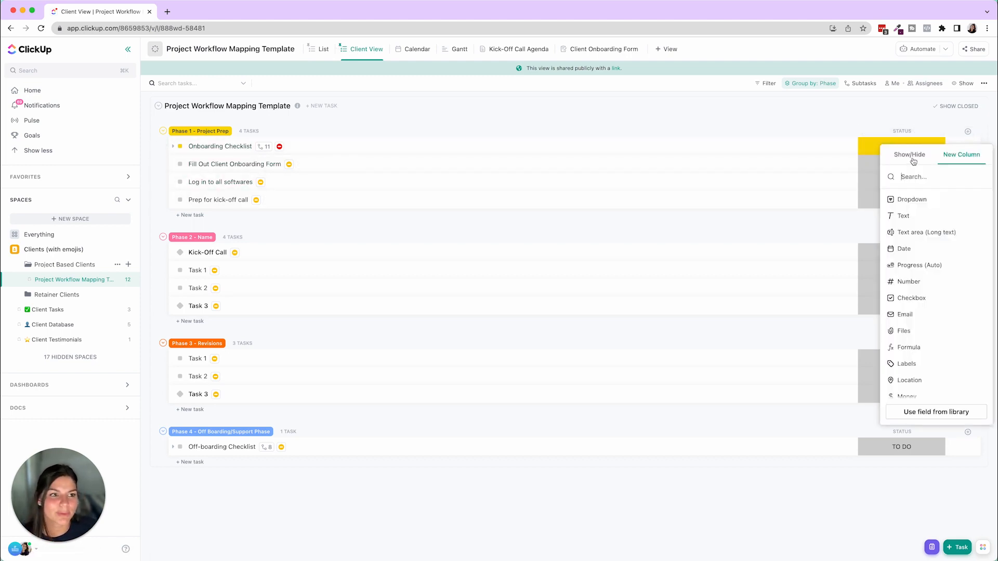
left_click(910, 154)
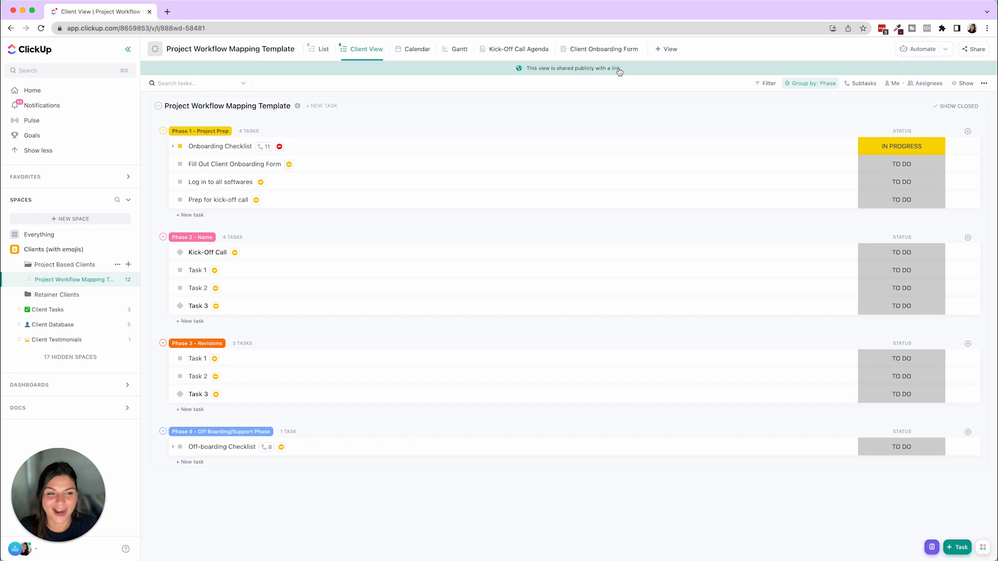
mouse_move(389, 68)
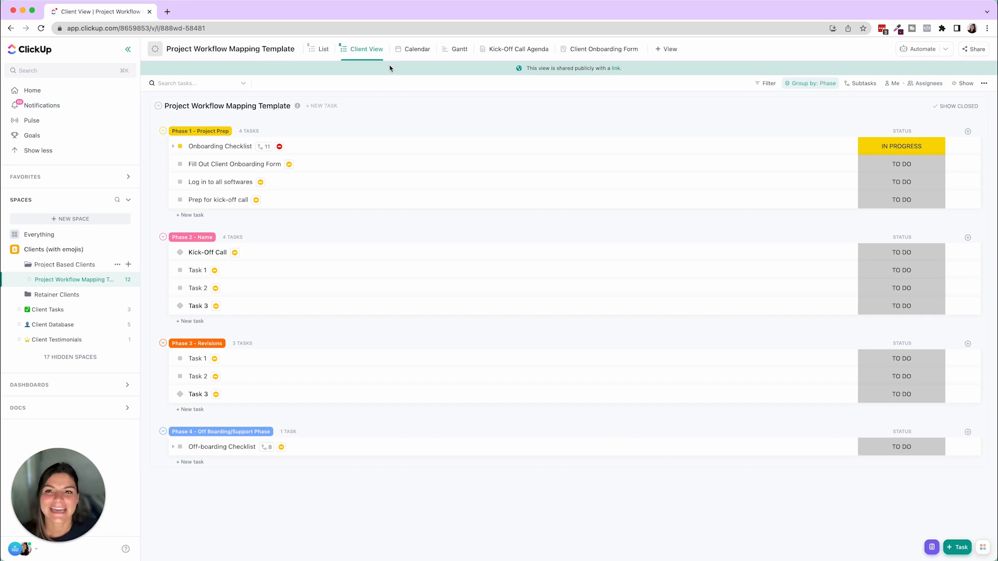
left_click(417, 49)
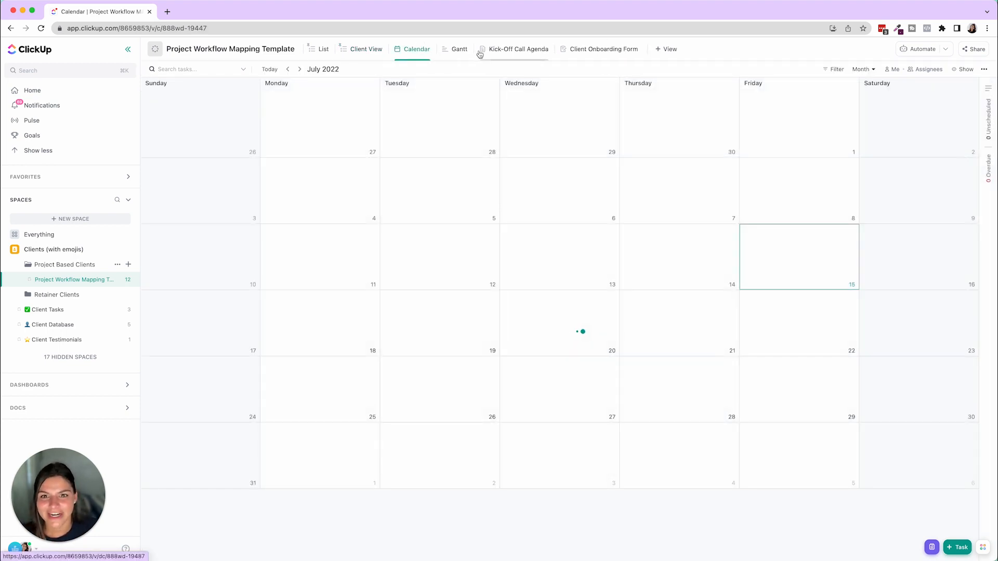
Show the template's tasks as a Gantt timeline, then move on to the Client Onboarding Form.
left_click(458, 49)
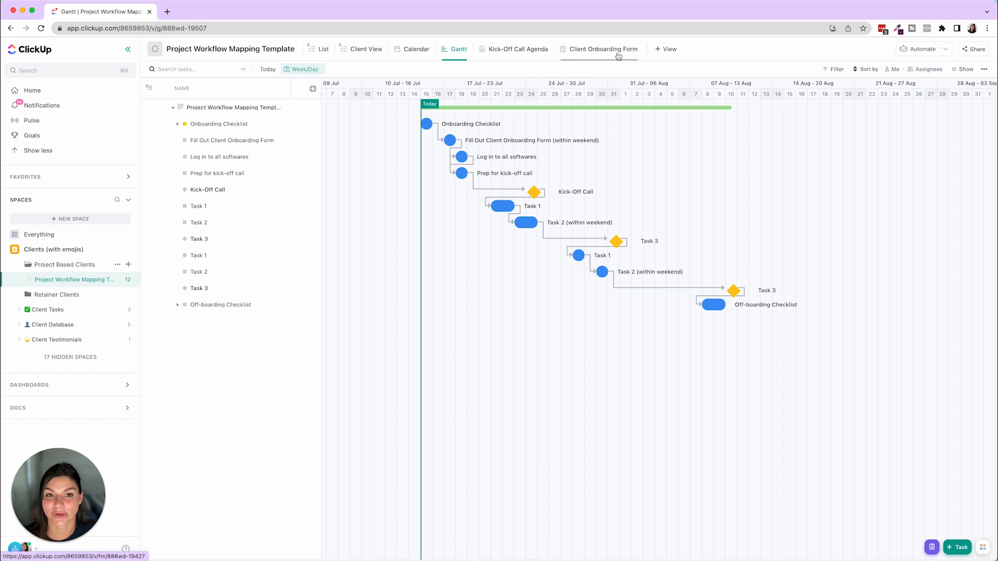
left_click(603, 49)
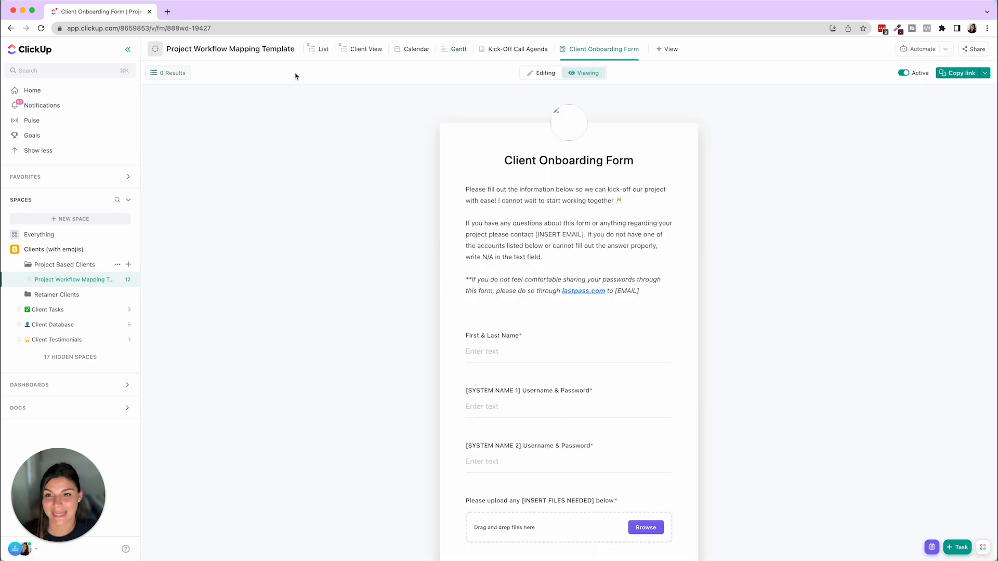
Switch to the template's Client Onboarding Form view.
left_click(318, 49)
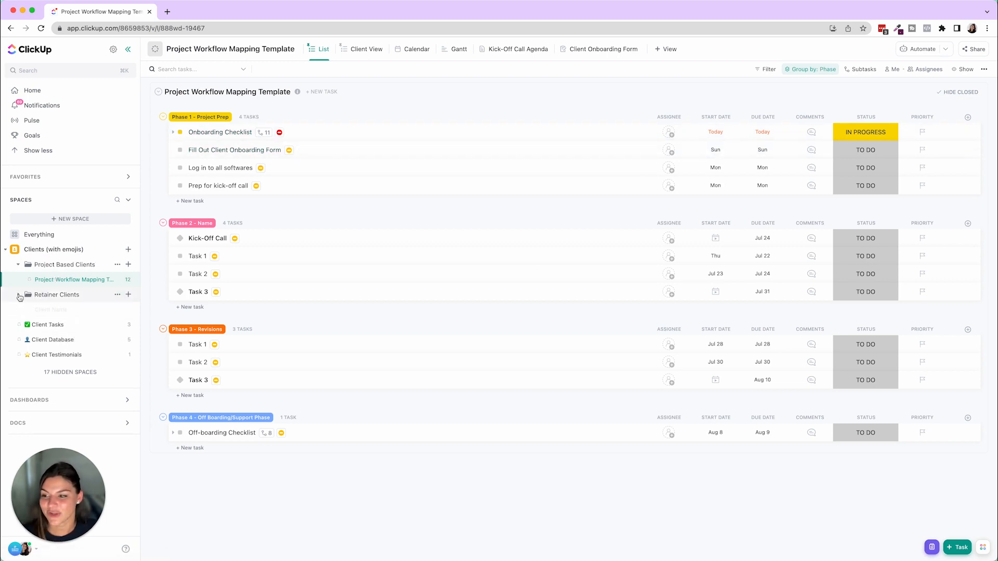
Open Retainer Clients' Client Name list with its six placeholder tasks grouped by status.
left_click(51, 295)
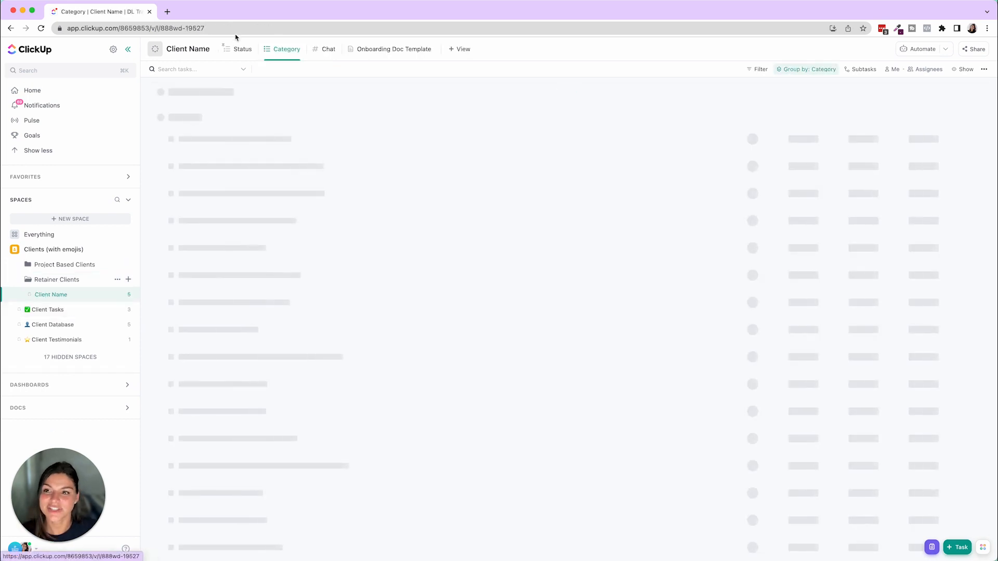
left_click(243, 49)
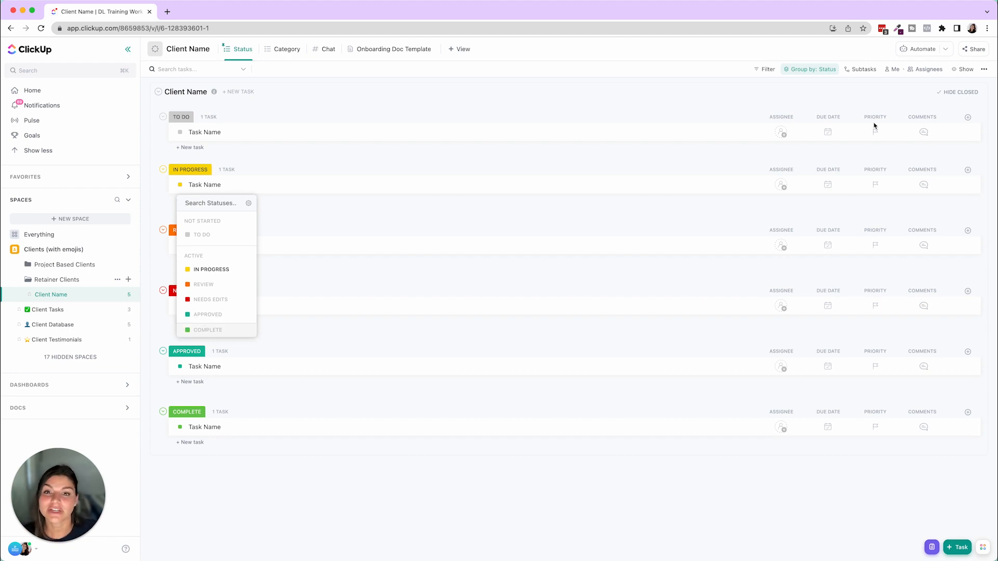
mouse_move(216, 284)
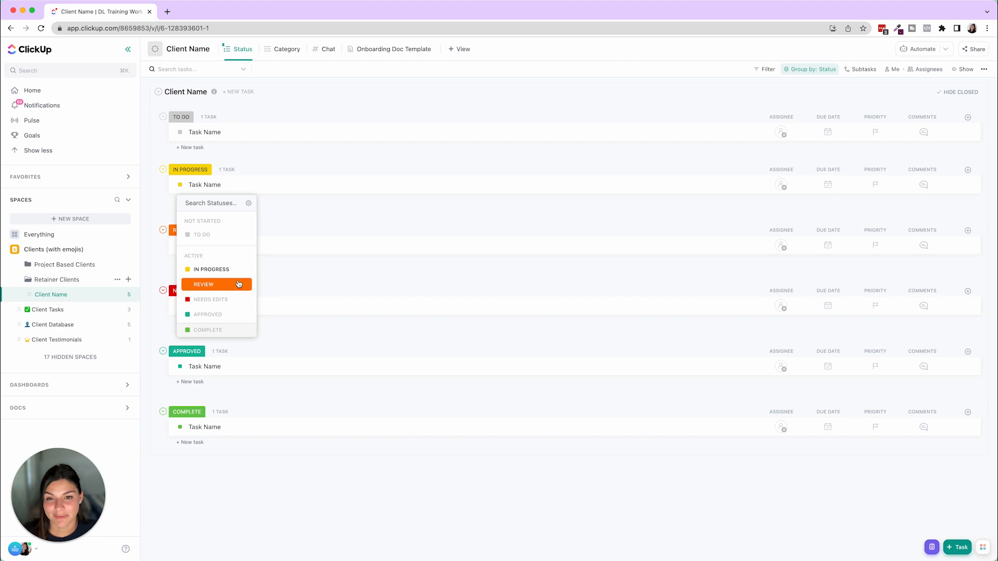
left_click(204, 284)
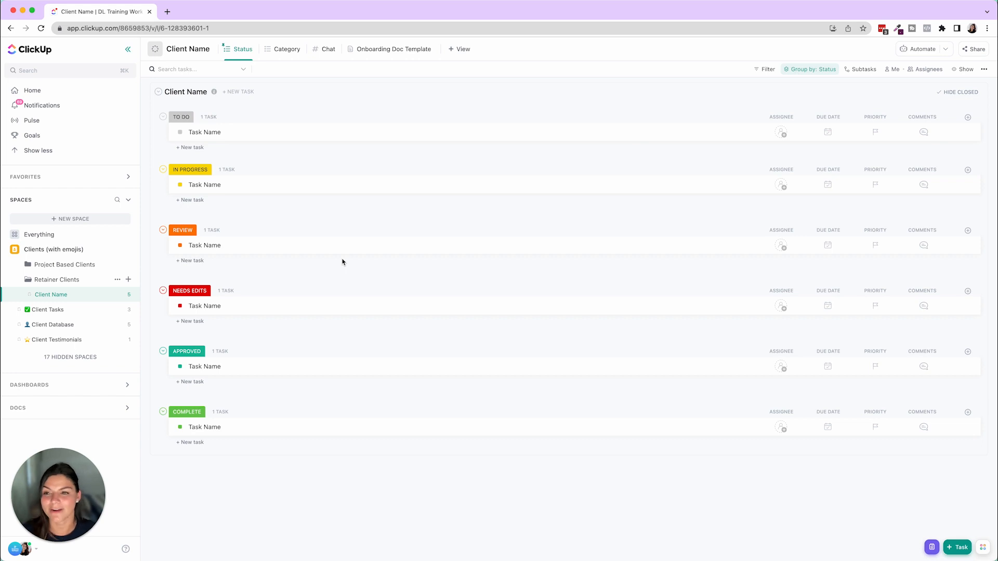
Group the six Client Name tasks into four categories and hide the Category column.
left_click(286, 49)
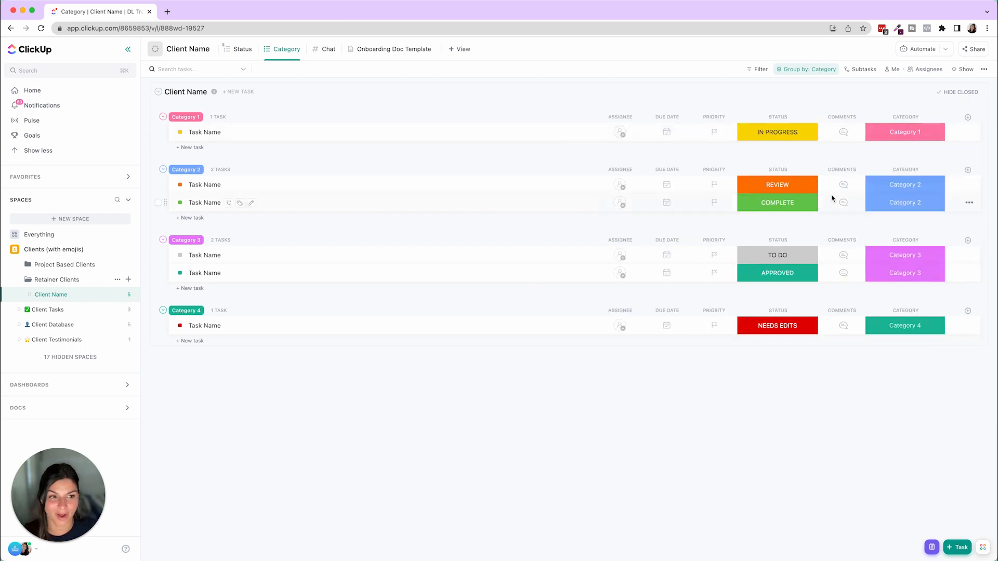
left_click(904, 117)
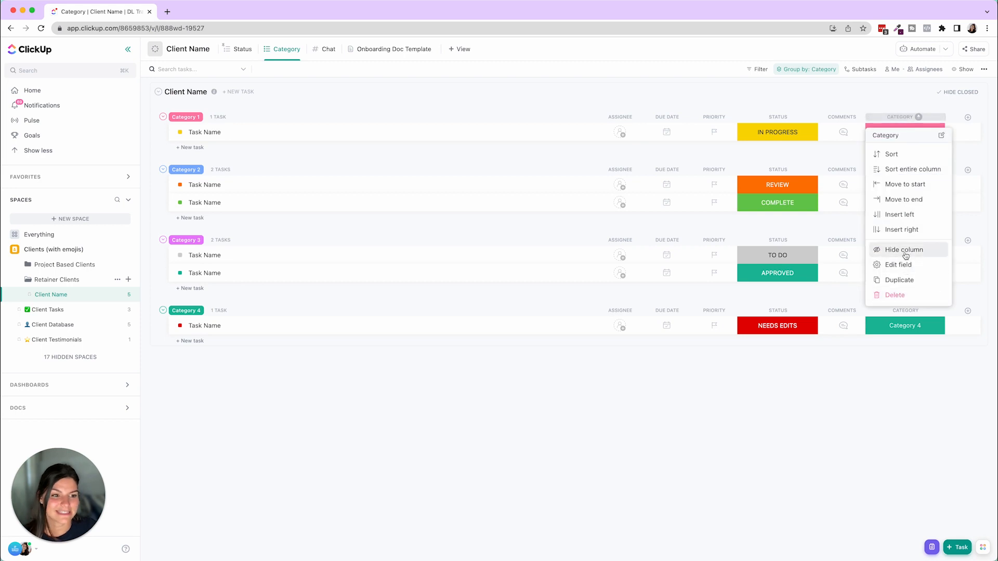
left_click(809, 68)
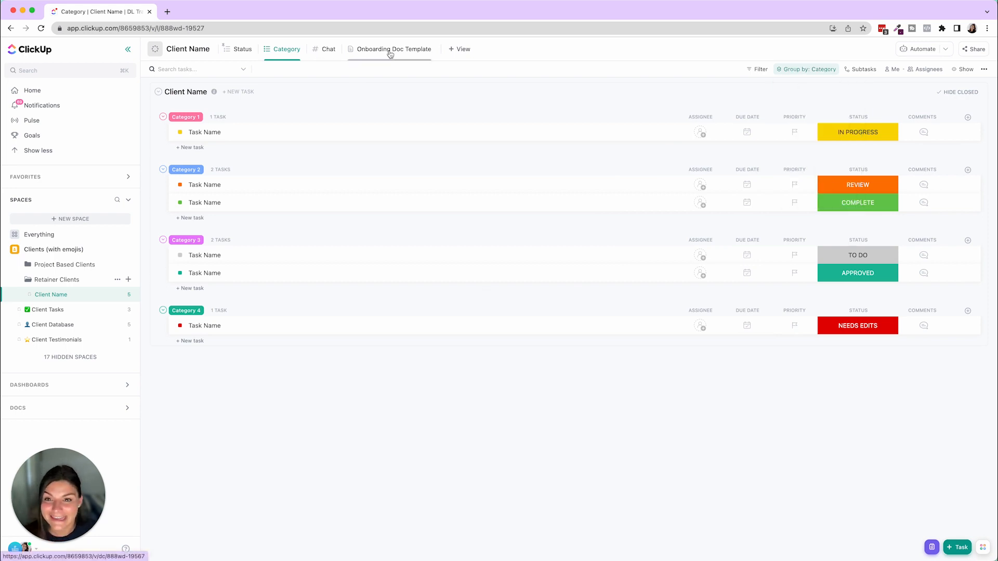
Open the Client Onboarding Info doc, then go back to the status-grouped Client Name list.
left_click(394, 48)
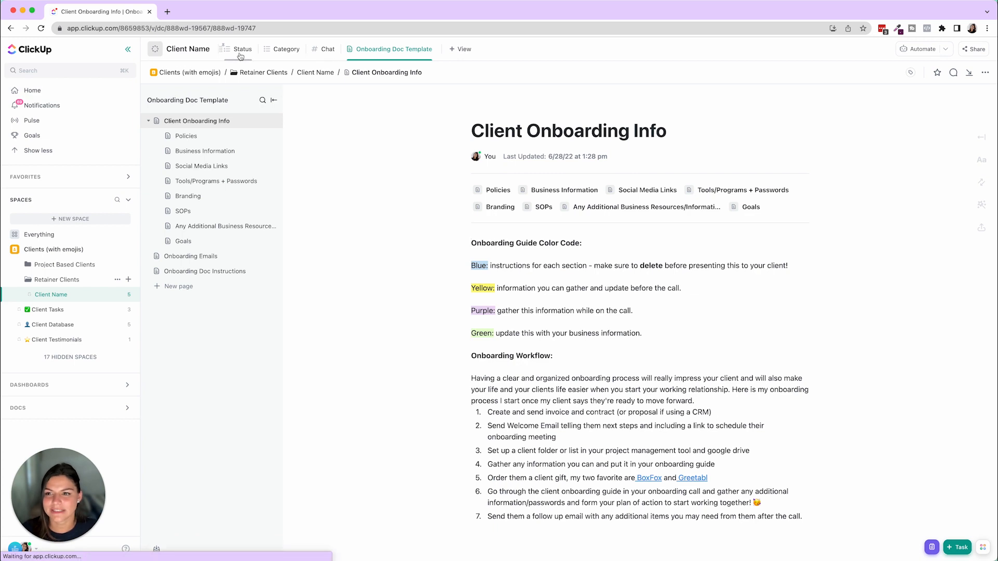
left_click(243, 49)
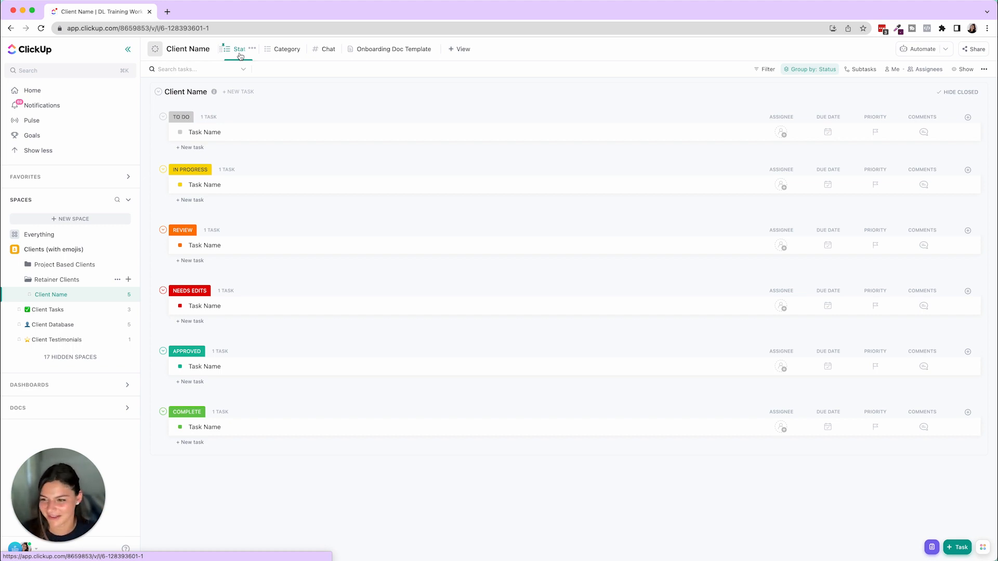
Open Client Tasks, expand the Onboarding Checklist subtasks, then collapse them again.
left_click(46, 309)
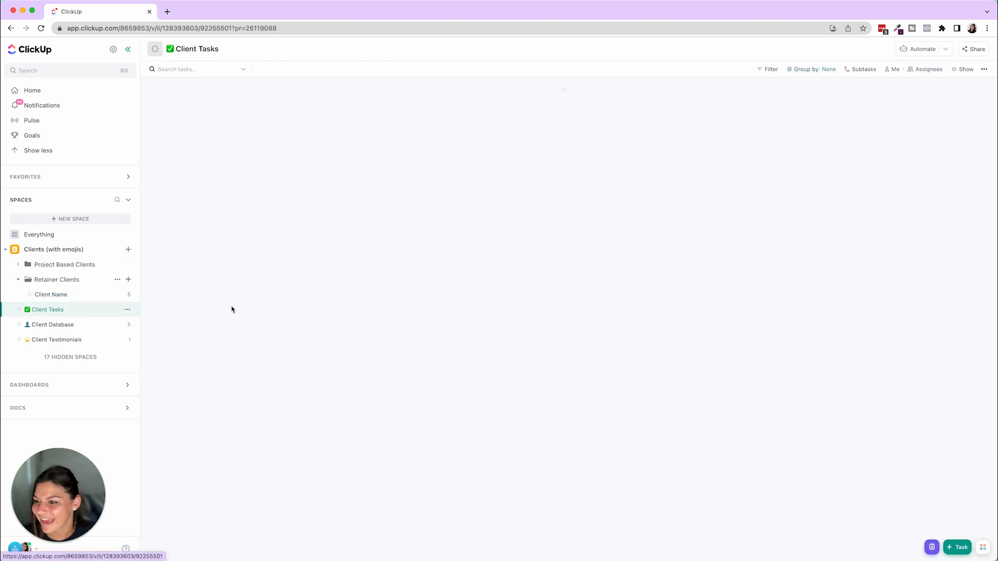
left_click(46, 309)
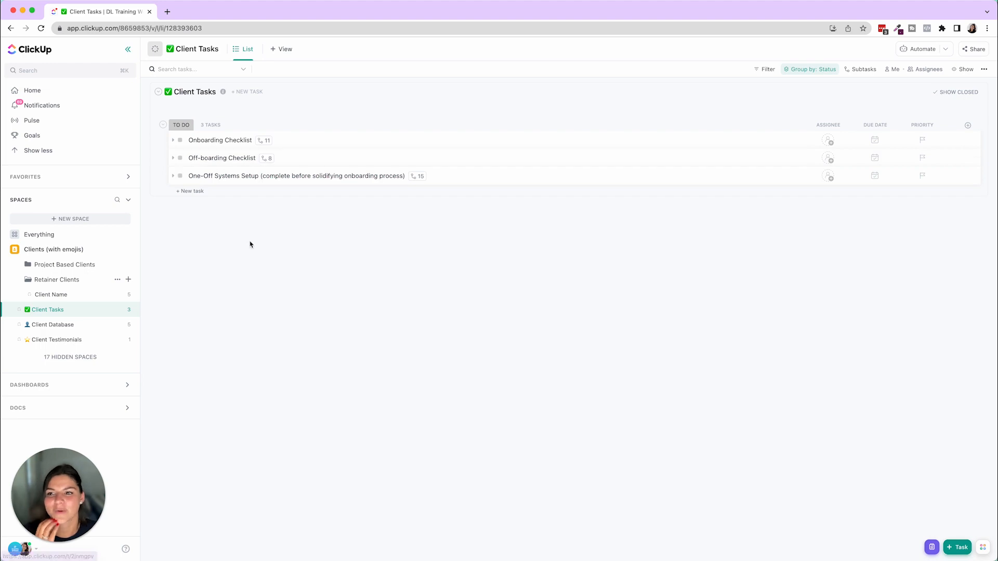
left_click(173, 140)
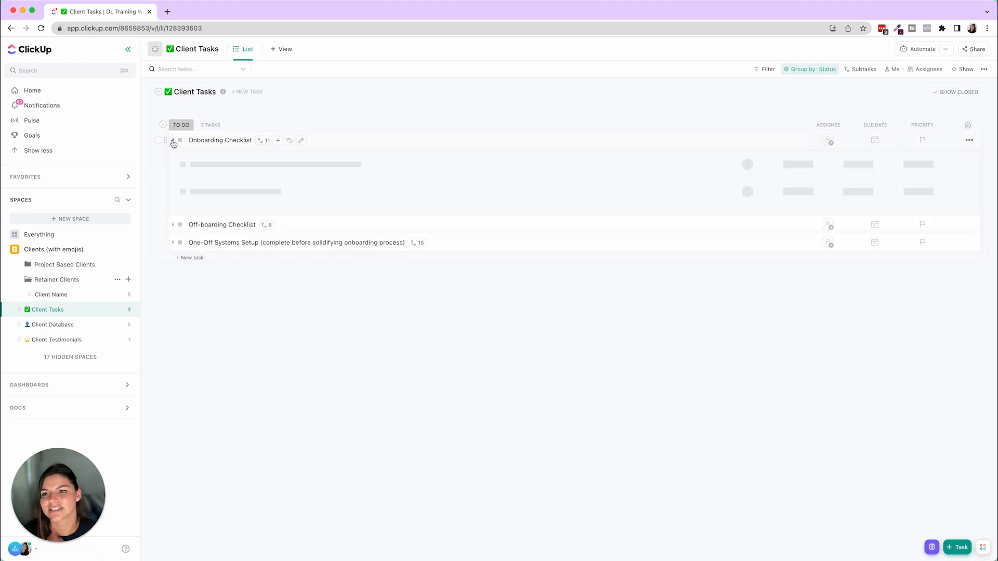
left_click(174, 140)
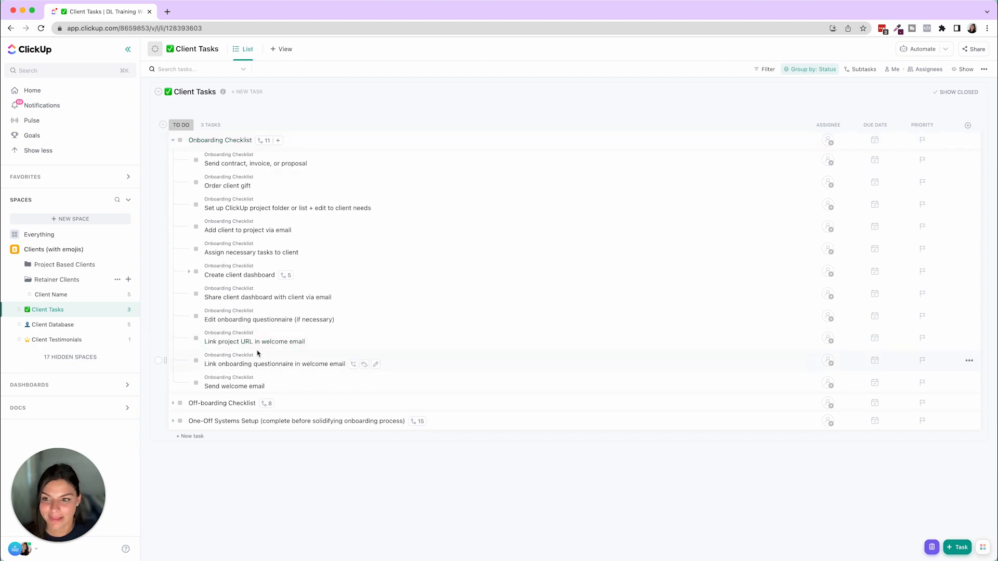
left_click(173, 140)
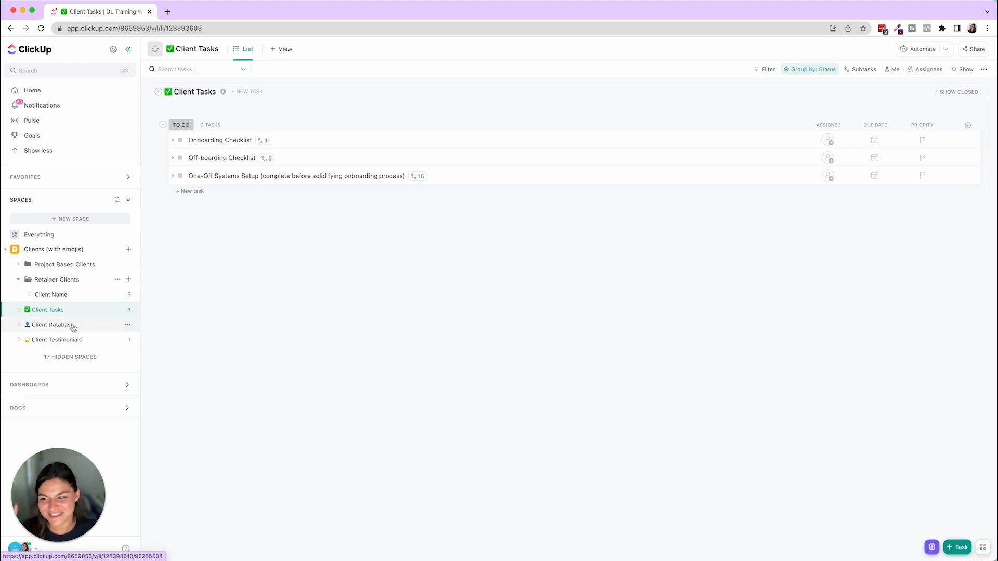
Open the Client Database list of past, active and onboarding clients.
left_click(52, 324)
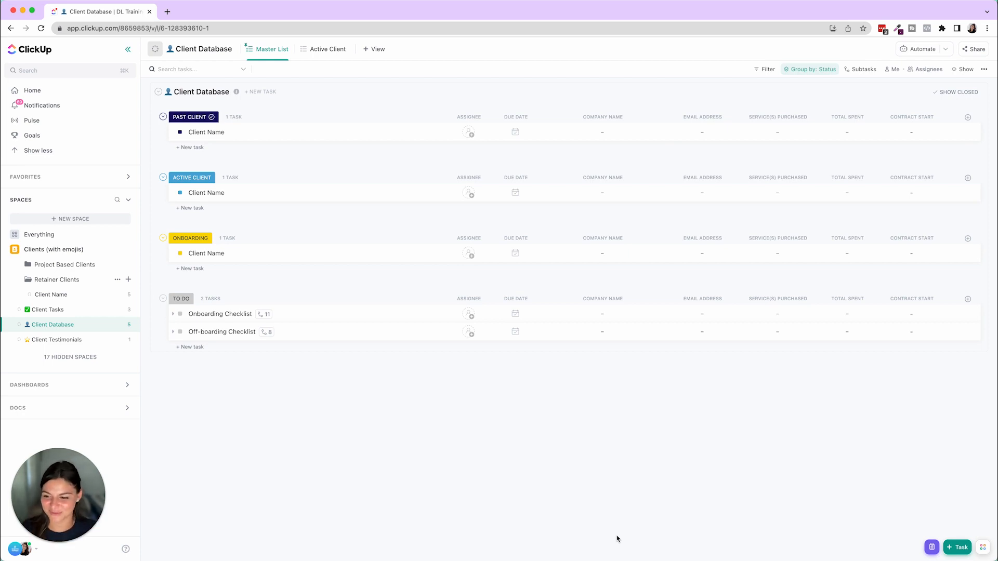
mouse_move(662, 157)
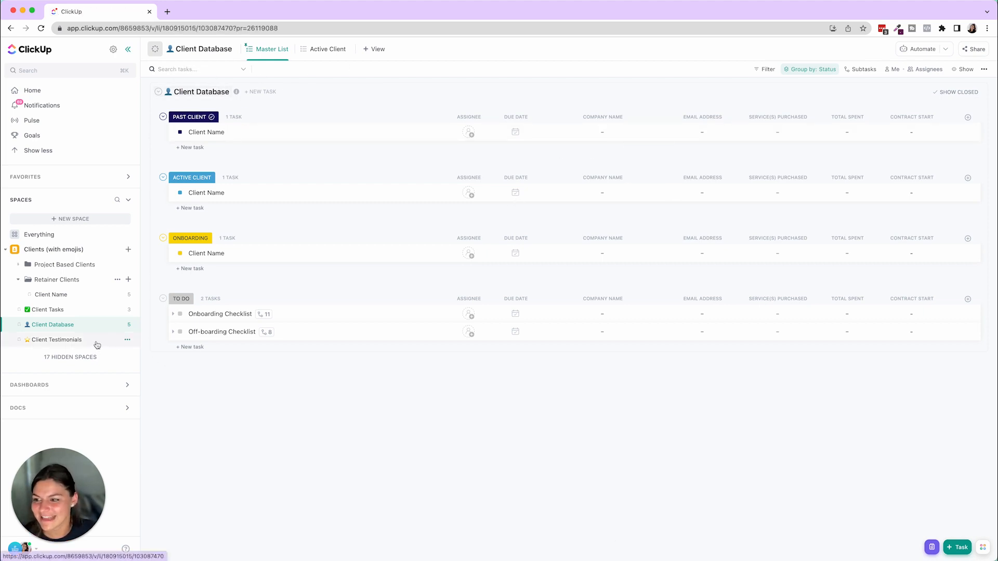
Open Client Testimonials, preview the Happiness Survey form, then view the testimonial grouped by status.
left_click(56, 340)
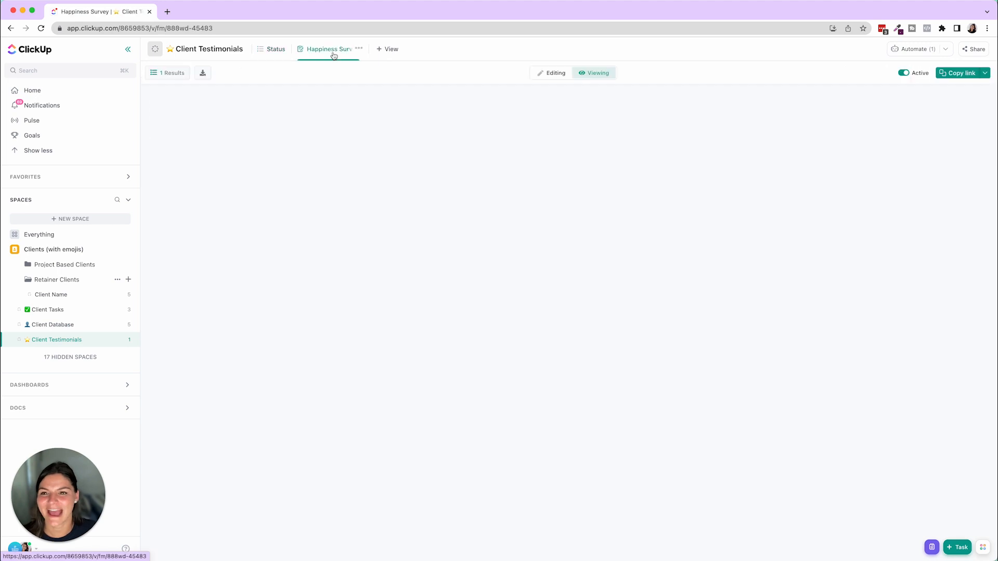
left_click(329, 49)
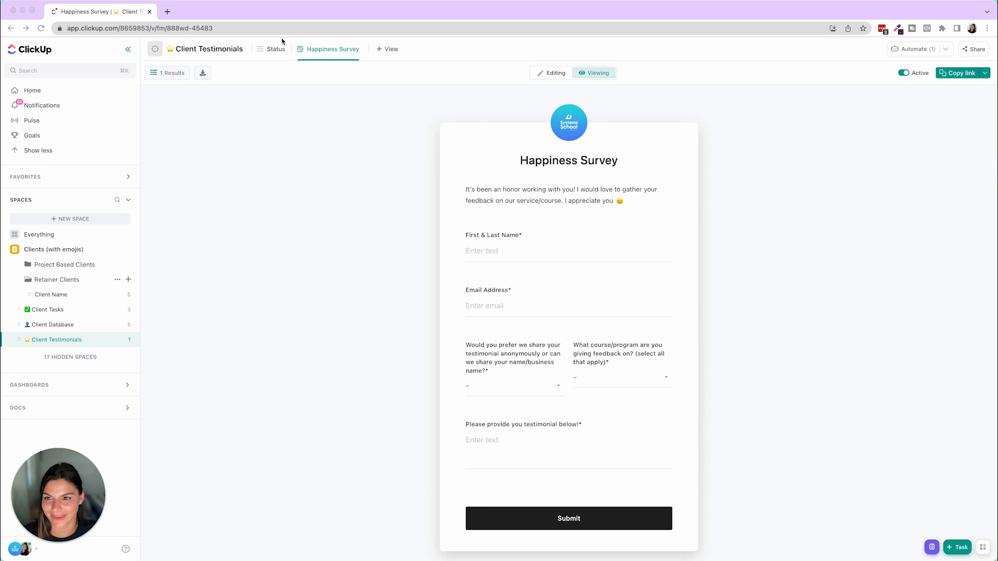
left_click(275, 48)
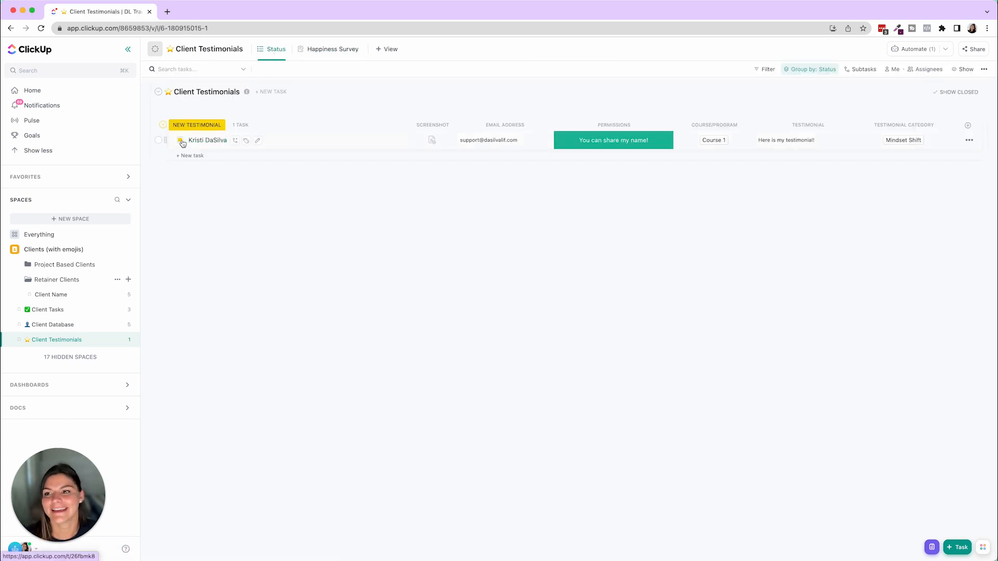
left_click(181, 140)
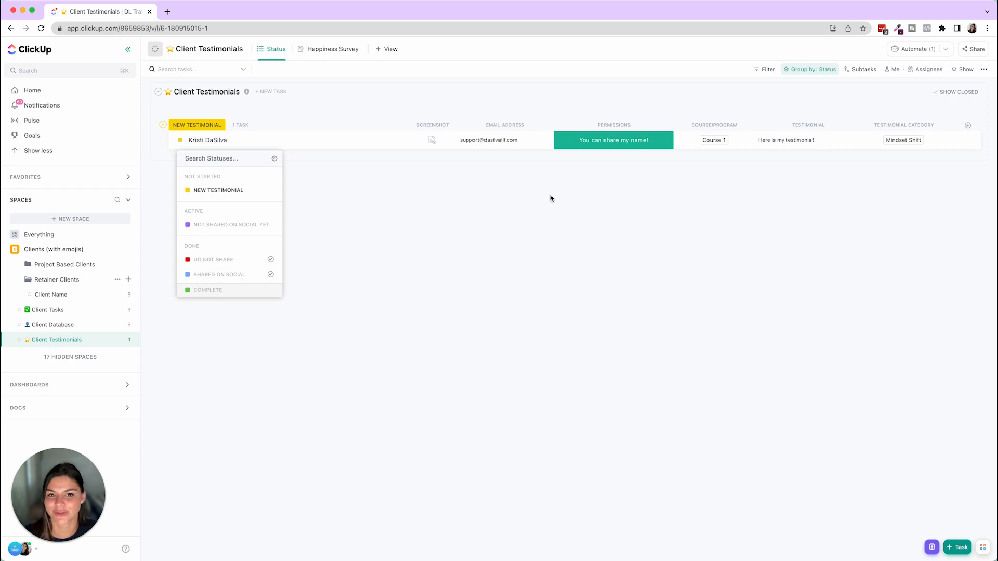
left_click(613, 140)
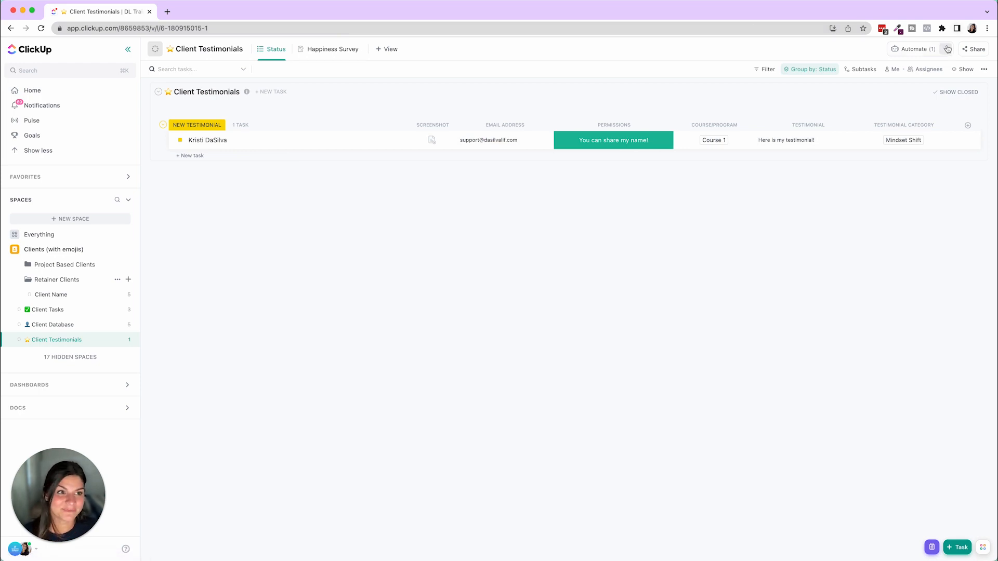
left_click(914, 48)
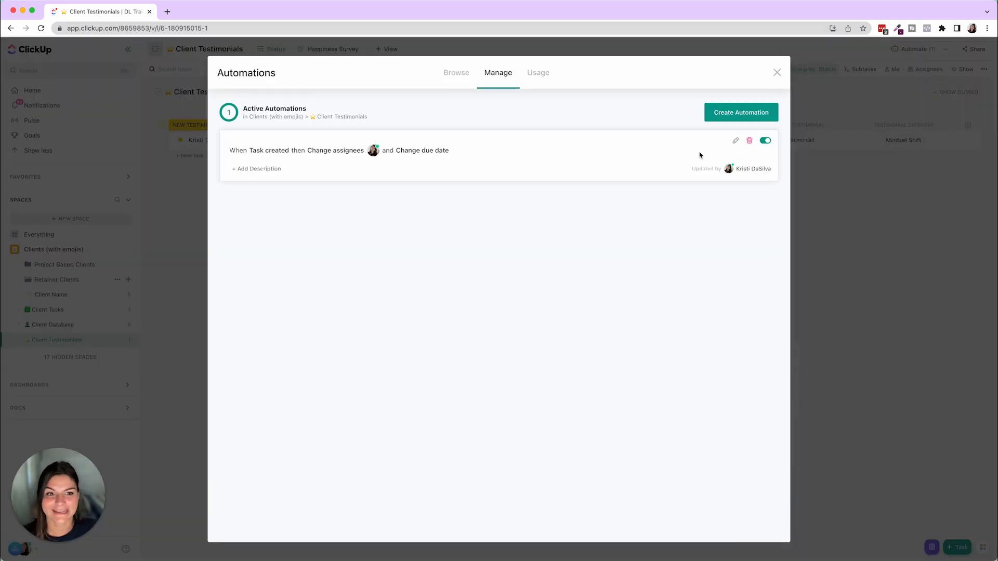
left_click(735, 141)
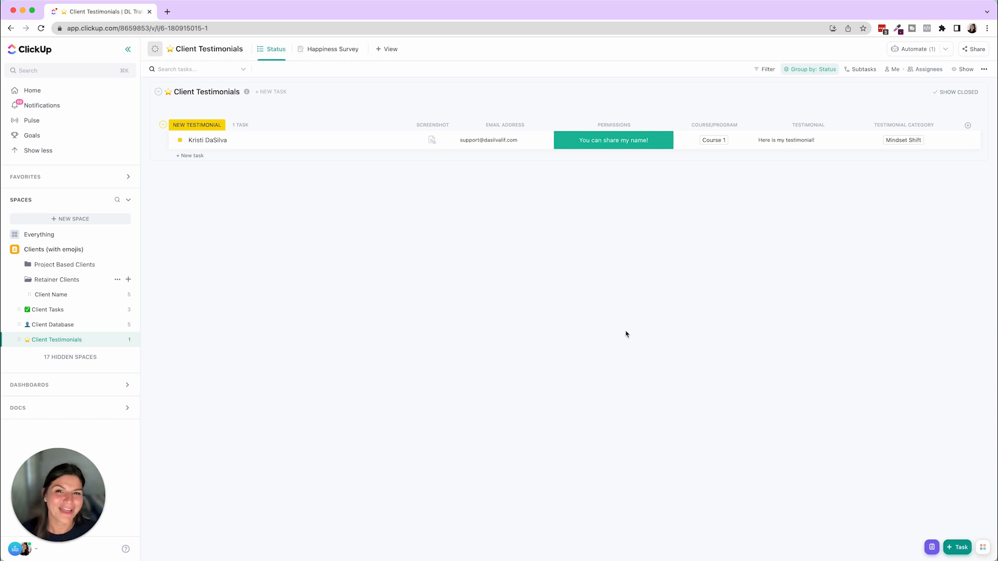
mouse_move(330, 238)
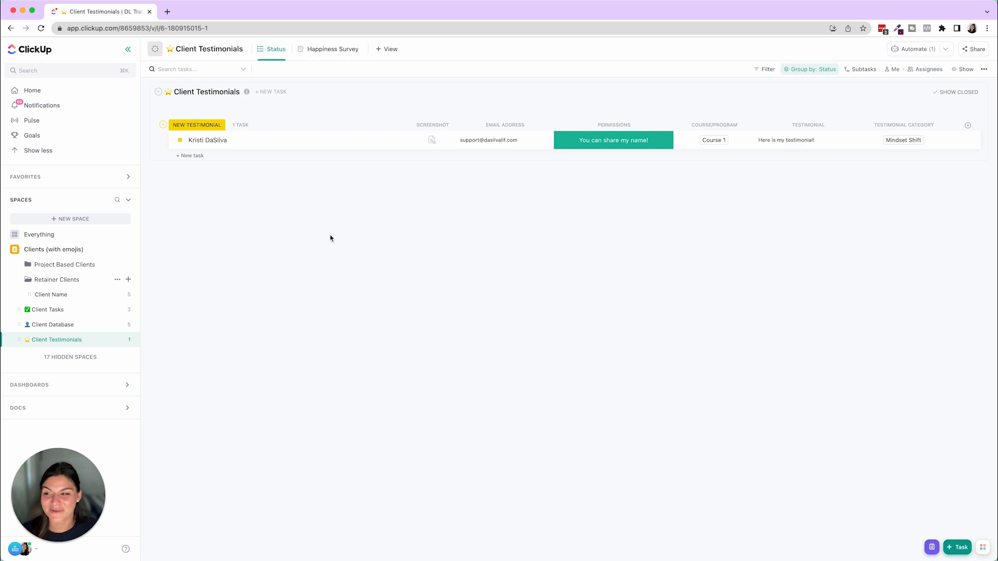